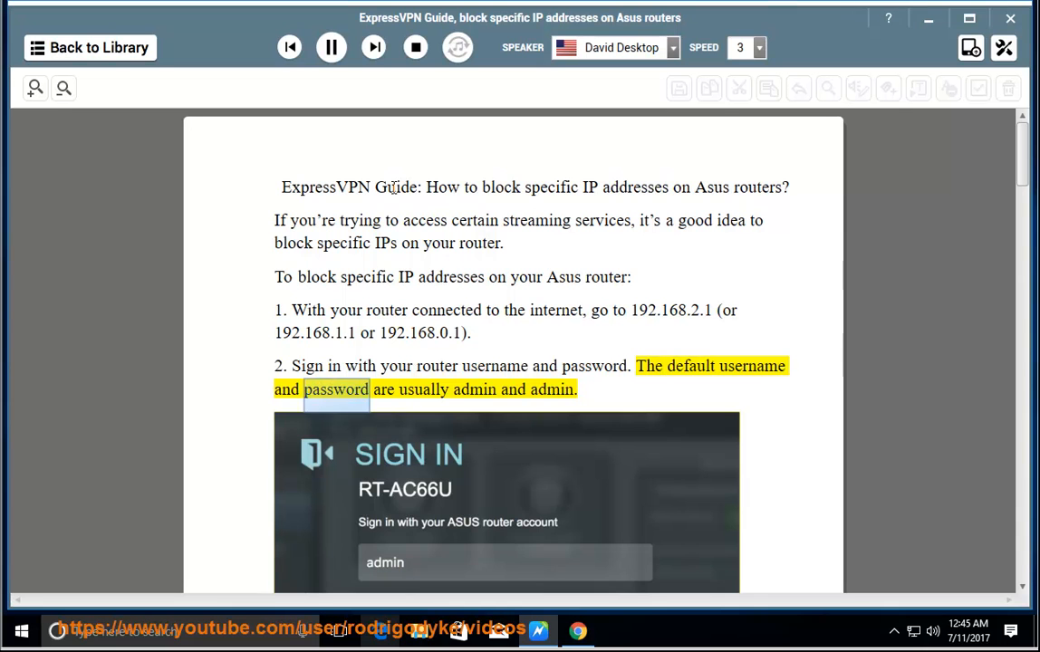
- Scroll the guide down from the router sign-in step through step 7 as the highlighted read-aloud advances
{"action": "scroll", "scroll_direction": "down", "scroll_amount": 3}
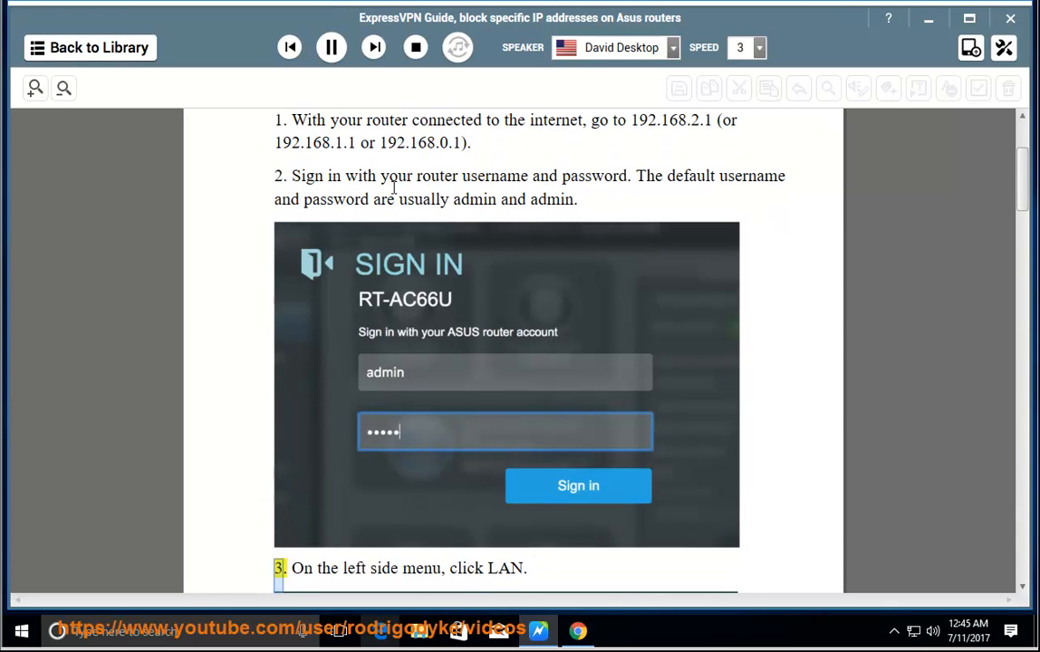
{"action": "scroll", "scroll_direction": "down", "scroll_amount": 3}
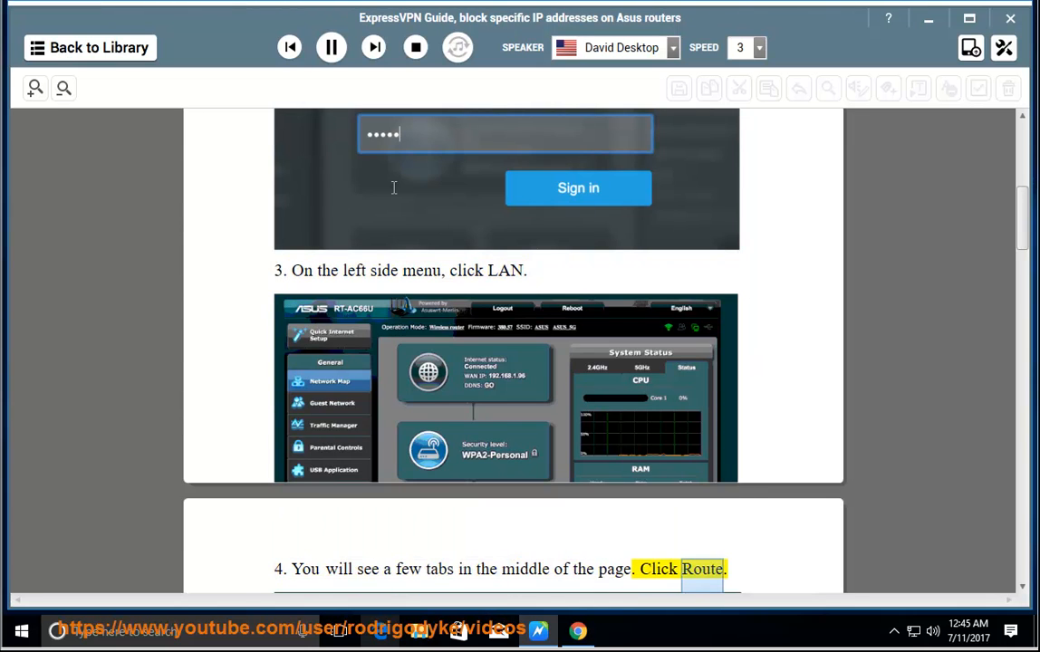
{"action": "scroll", "scroll_direction": "down", "scroll_amount": 3}
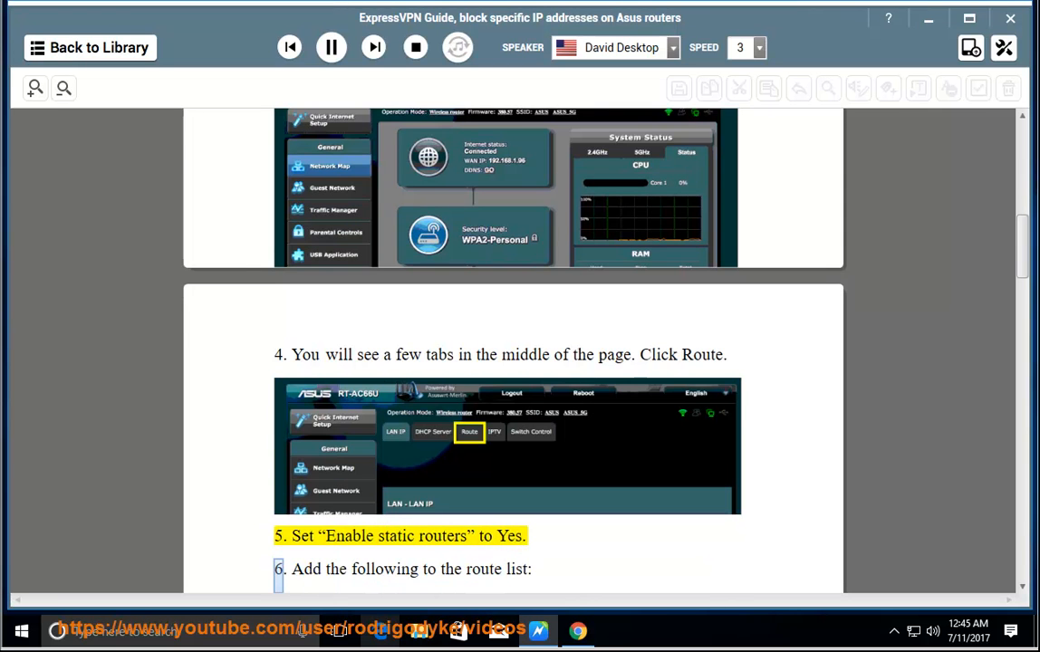
{"action": "scroll", "scroll_direction": "down", "scroll_amount": 3}
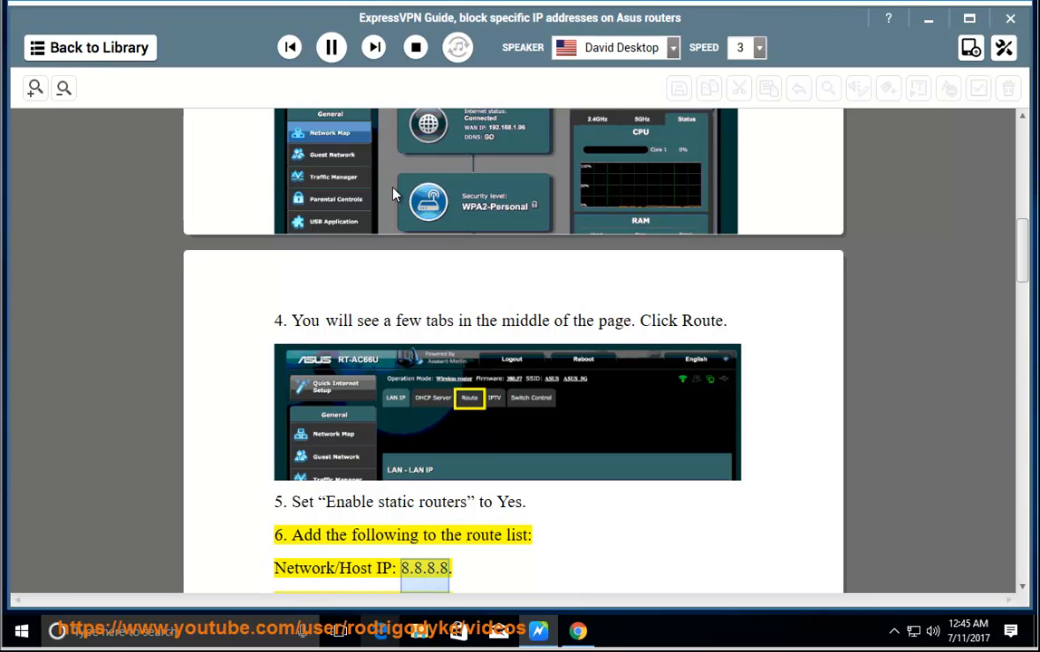
{"action": "scroll", "scroll_direction": "down", "scroll_amount": 3}
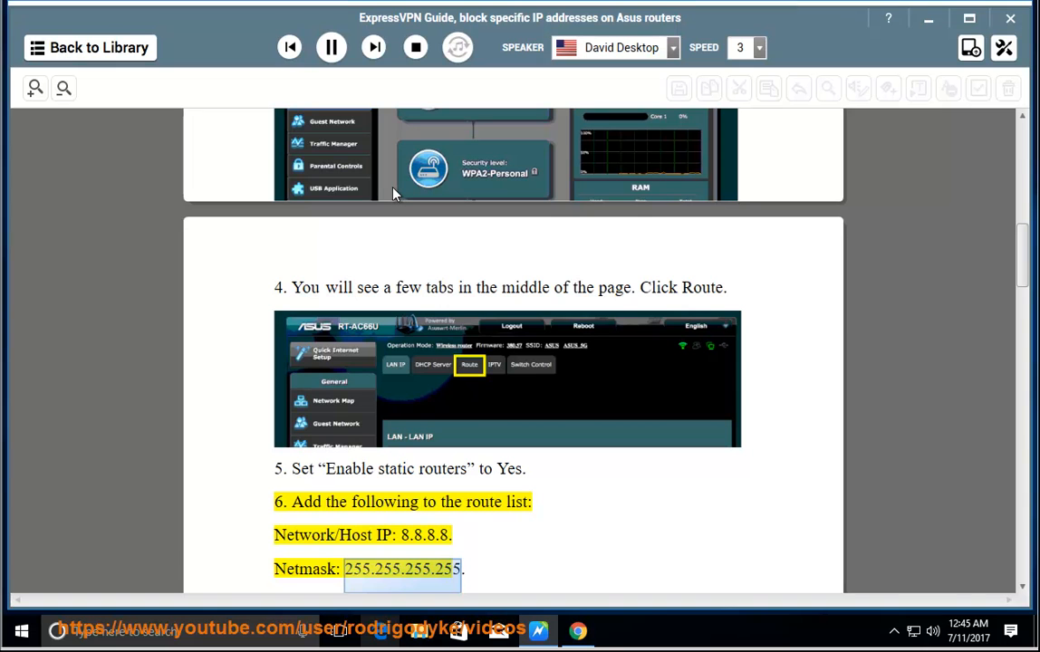
{"action": "scroll", "scroll_direction": "down", "scroll_amount": 3}
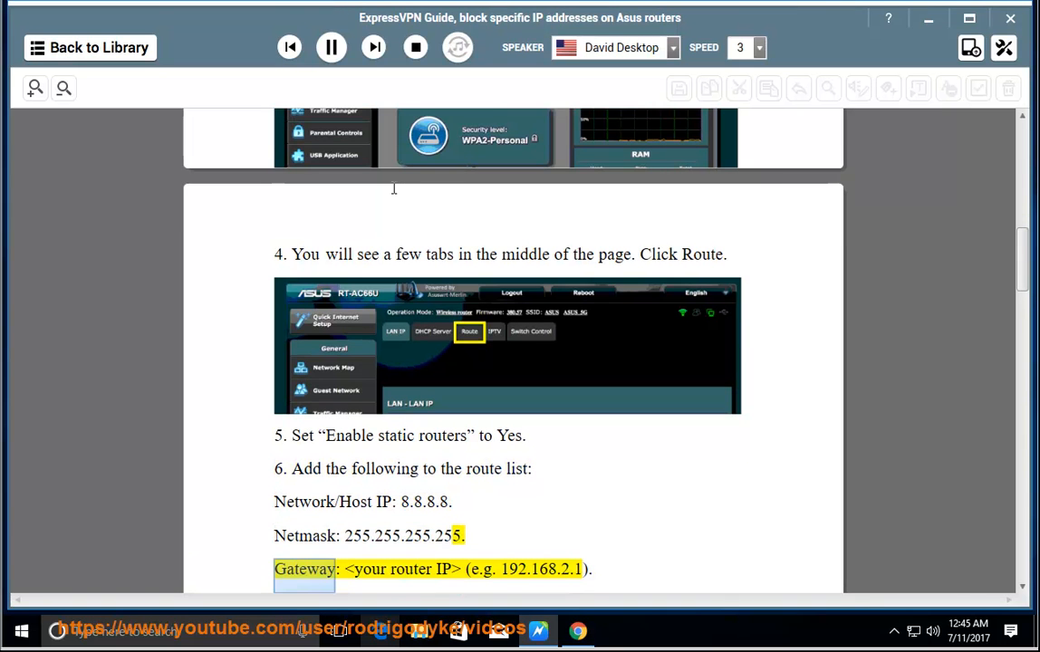
{"action": "double_click", "coordinate": [540, 568]}
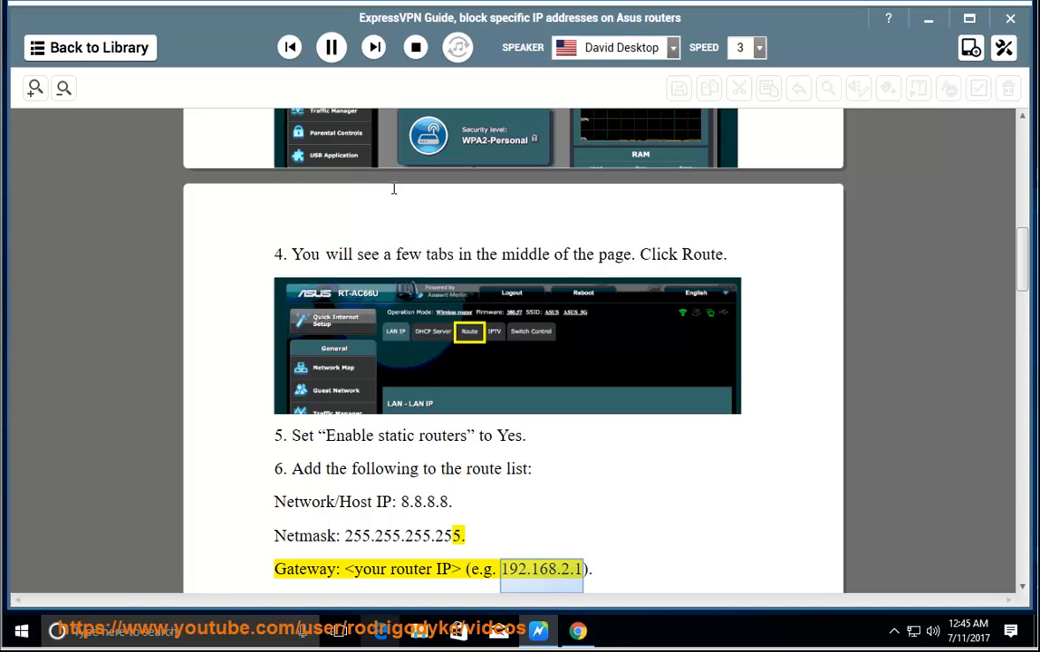
{"action": "scroll", "scroll_direction": "down", "scroll_amount": 3}
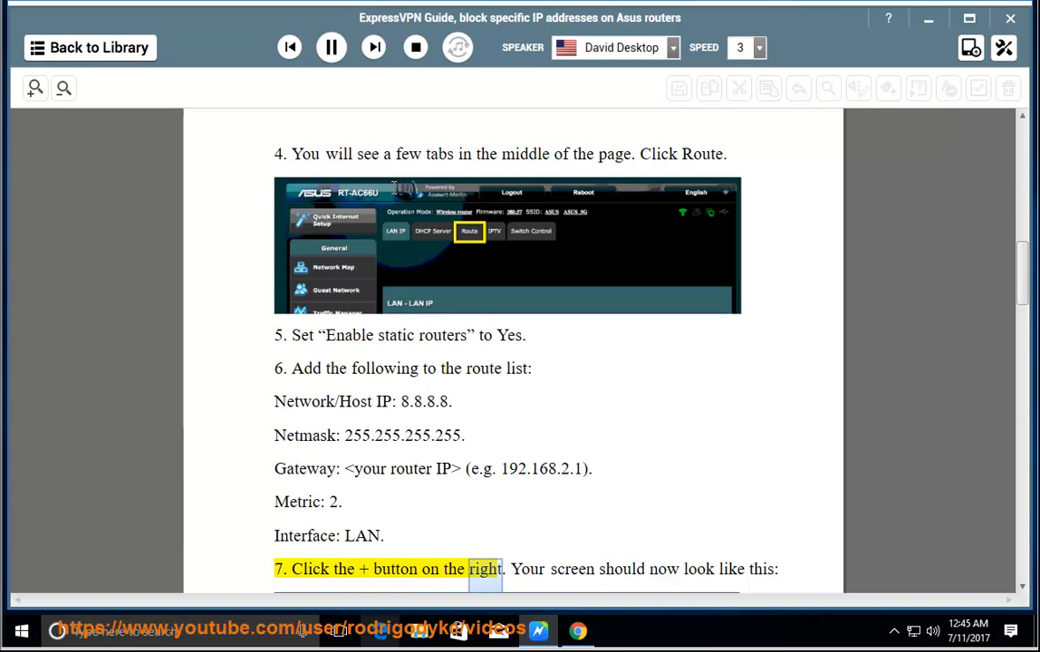
{"action": "scroll", "scroll_direction": "down", "scroll_amount": 3}
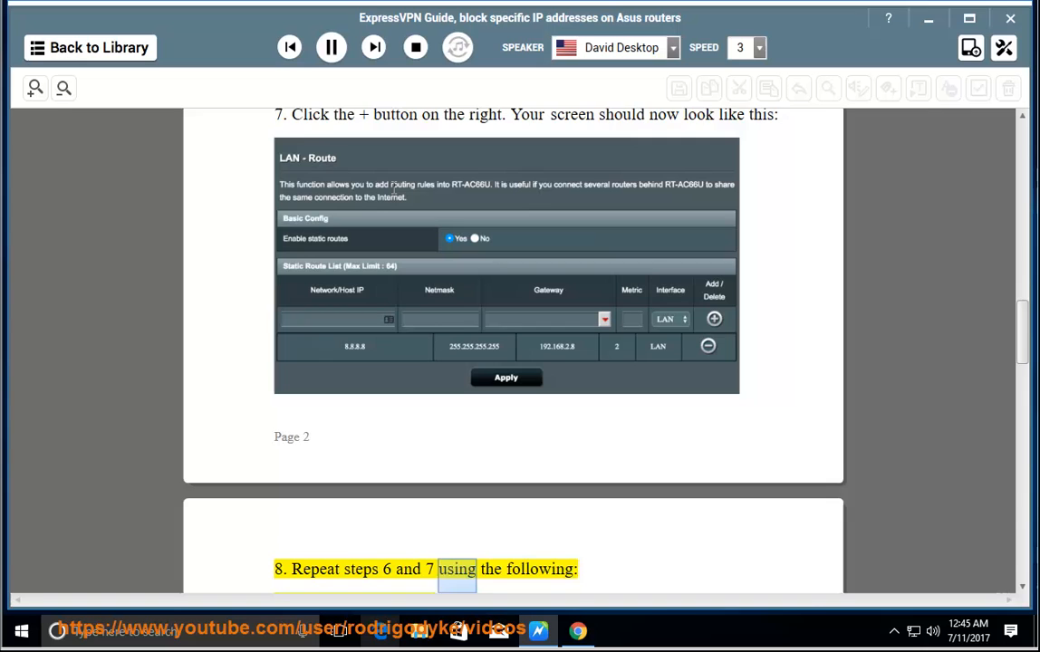
- Scroll the guide down with the read-aloud to the steps on pinging 8.8.8.8 and 8.8.4.4
{"action": "scroll", "scroll_direction": "down", "scroll_amount": 3}
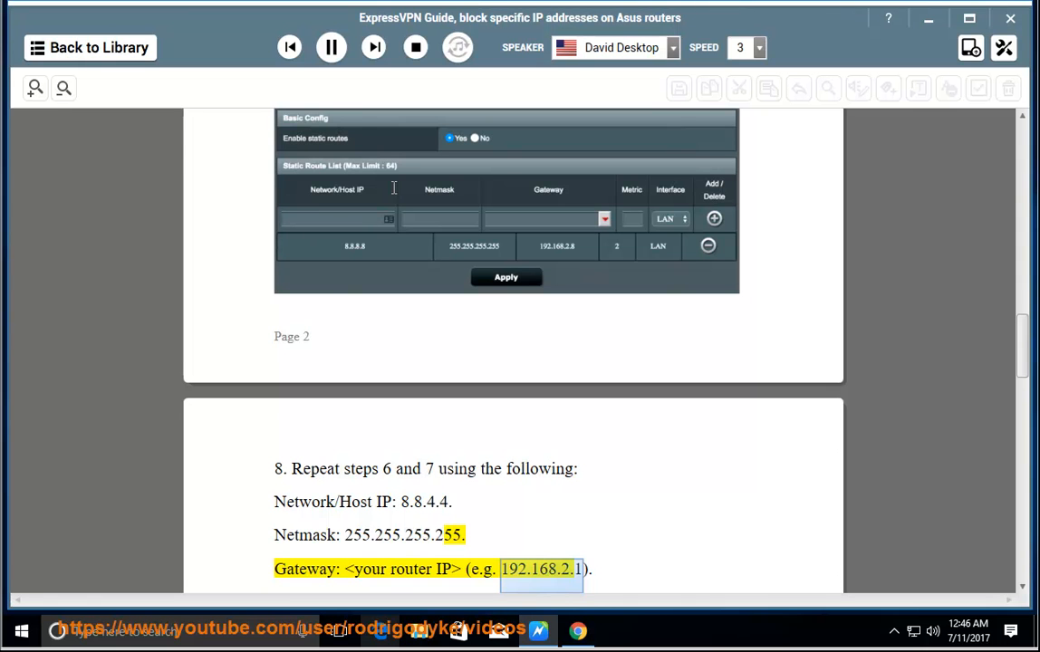
{"action": "scroll", "scroll_direction": "down", "scroll_amount": 3}
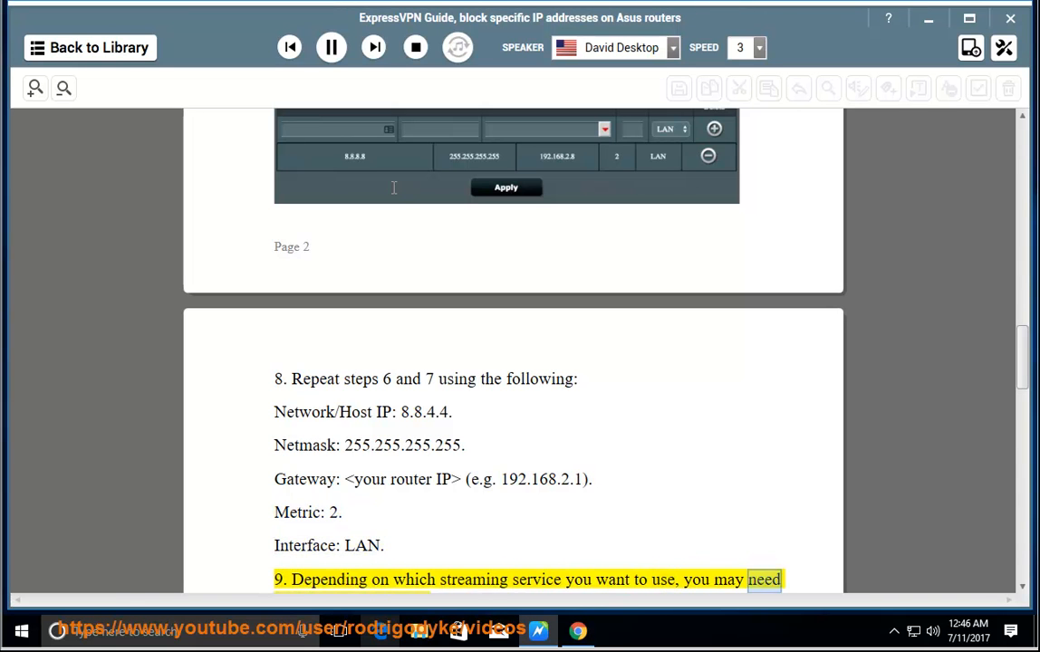
{"action": "scroll", "scroll_direction": "down", "scroll_amount": 3}
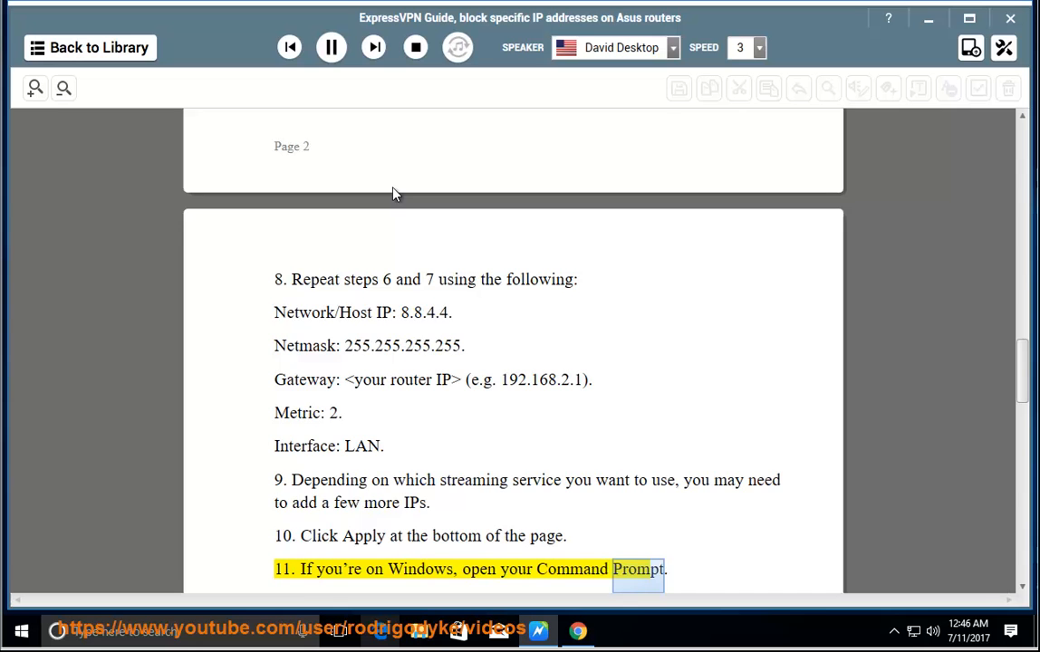
{"action": "scroll", "scroll_direction": "down", "scroll_amount": 3}
{"action": "type", "text": "cmd"}
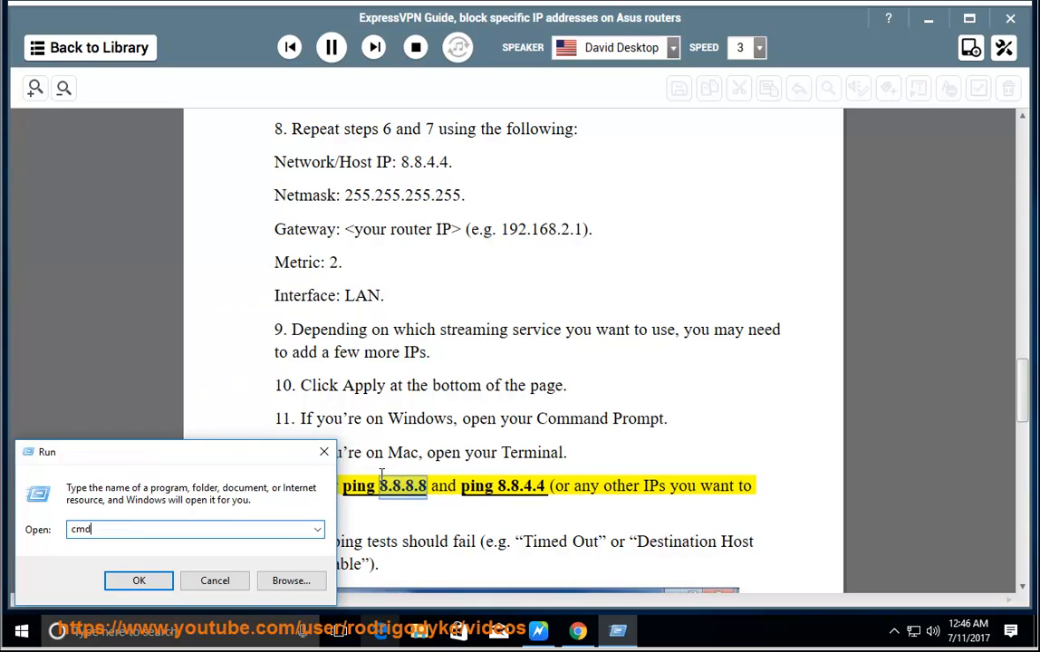
- Launch Command Prompt from the Run box and enter ping 8.8.8.8
{"action": "left_click", "coordinate": [138, 579]}
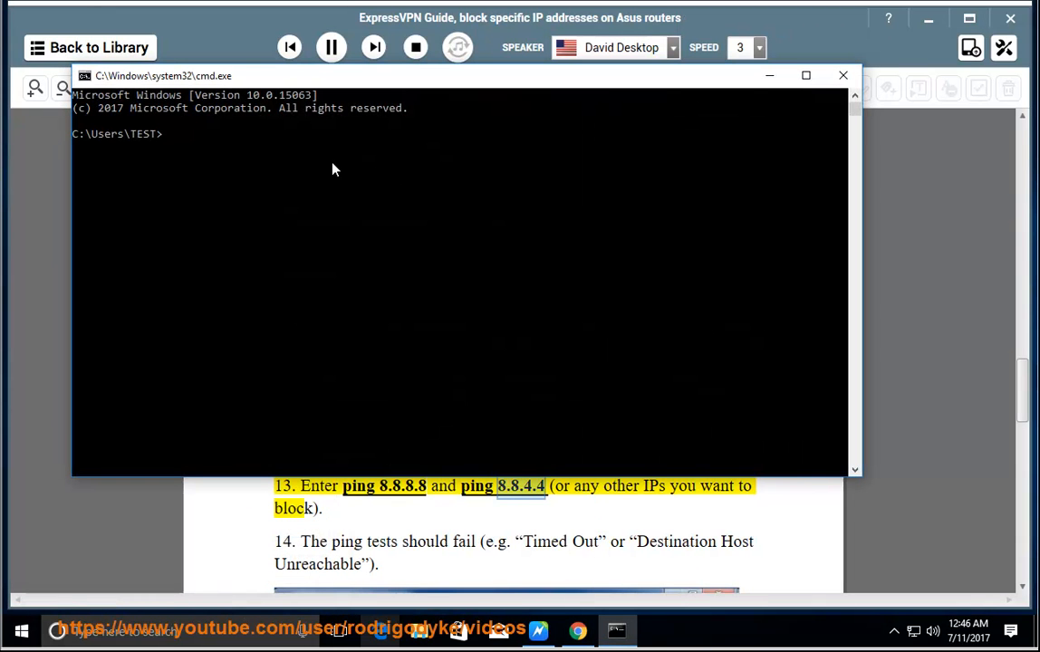
{"action": "type", "text": "ping"}
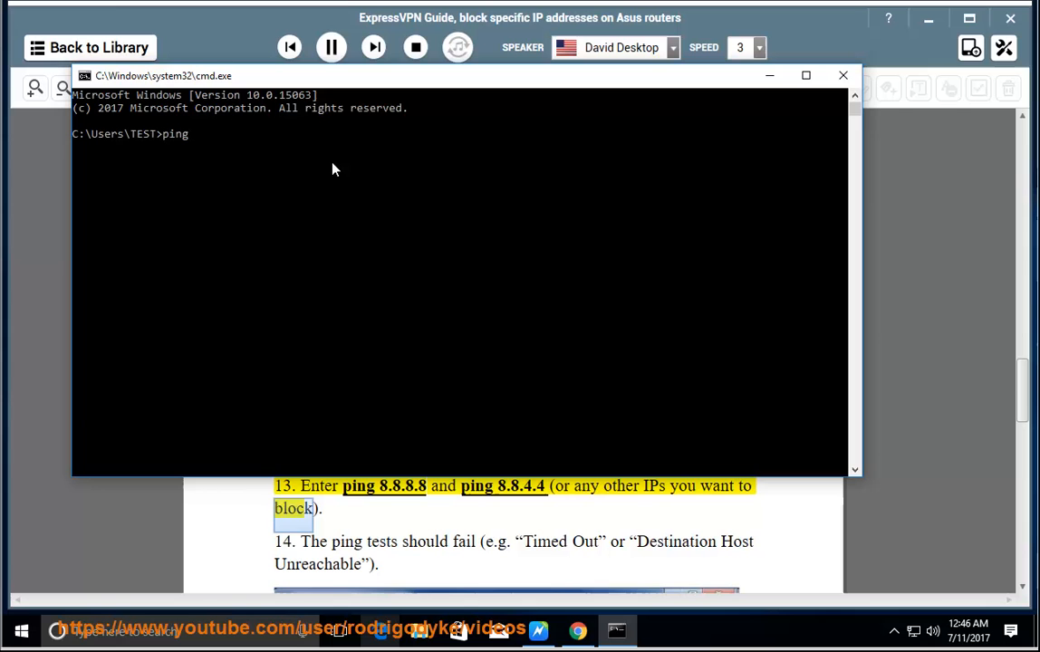
{"action": "type", "text": "8.8.8.8"}
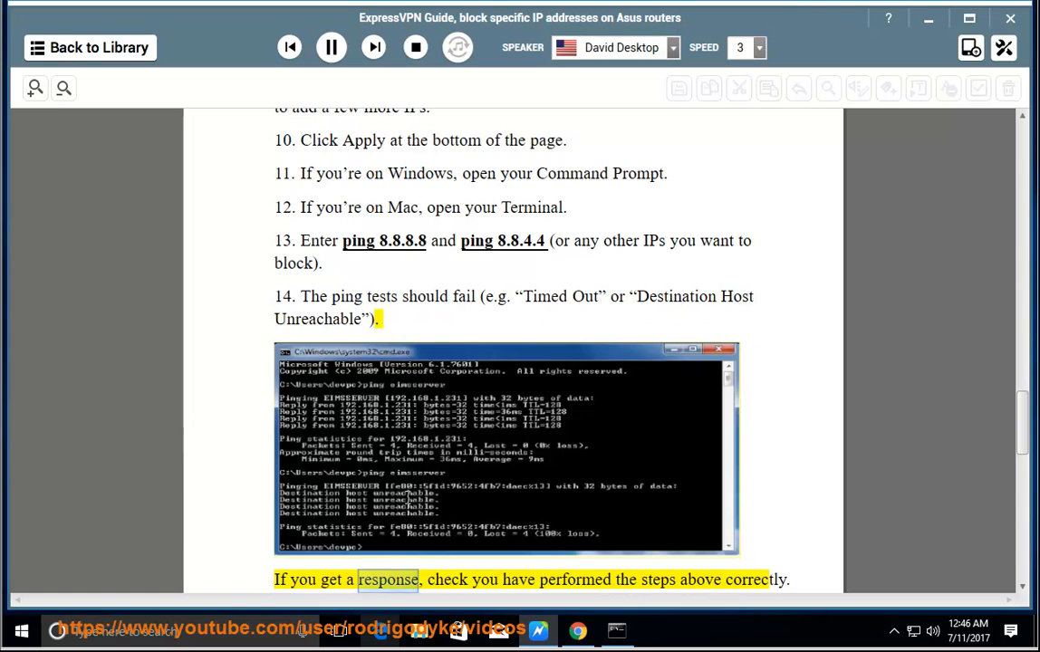
- Scroll the guide down past the expected ping results to step 15 on rebooting the router
{"action": "scroll", "scroll_direction": "down", "scroll_amount": 3}
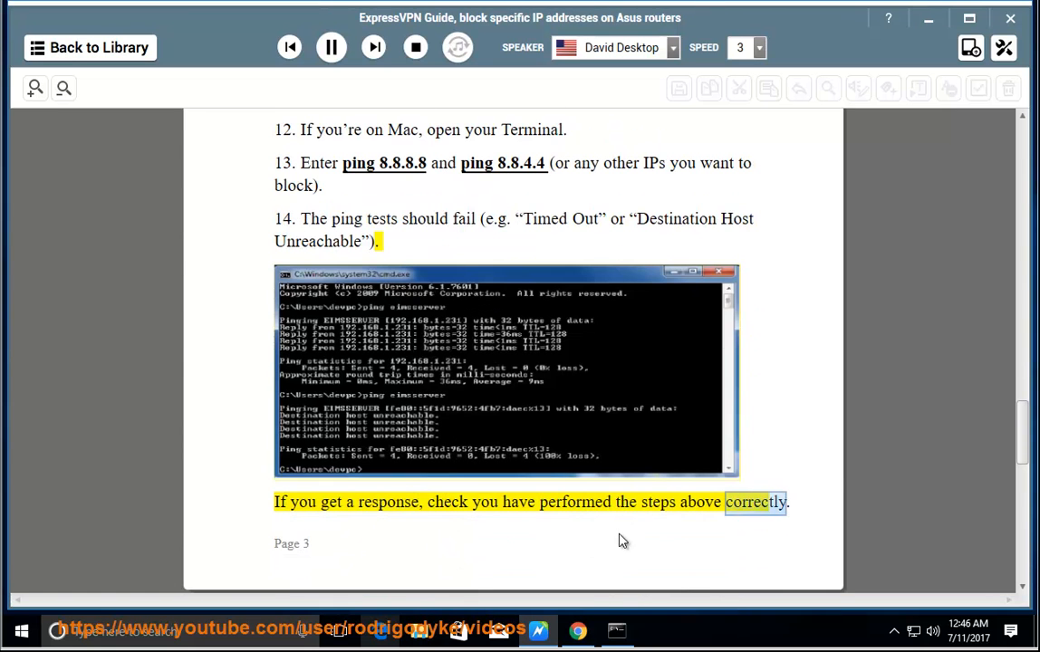
{"action": "scroll", "scroll_direction": "down", "scroll_amount": 3}
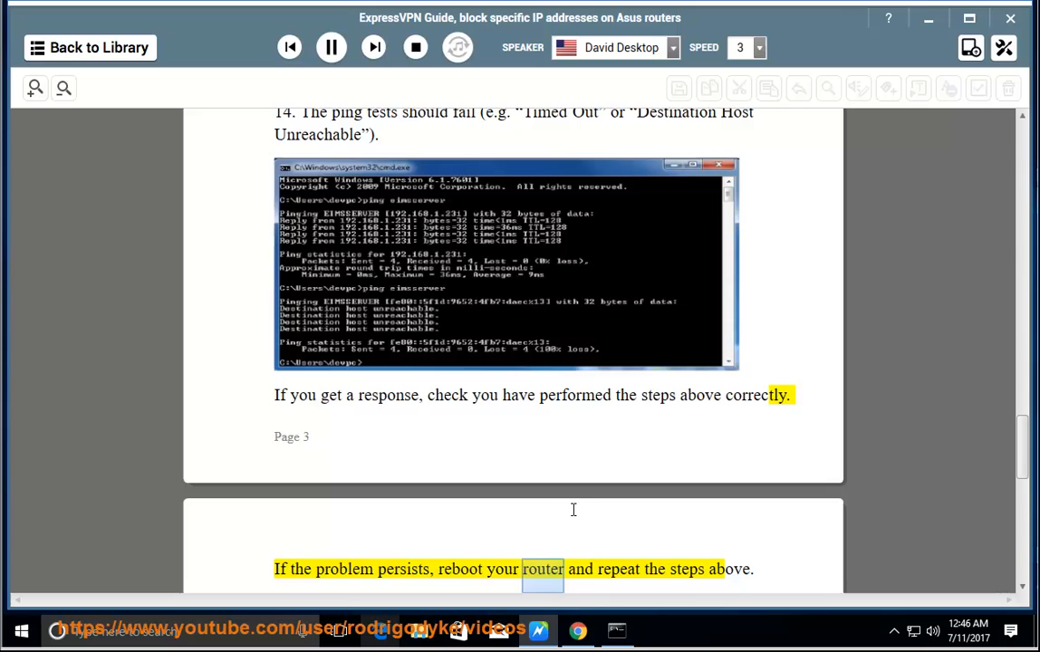
{"action": "scroll", "scroll_direction": "down", "scroll_amount": 3}
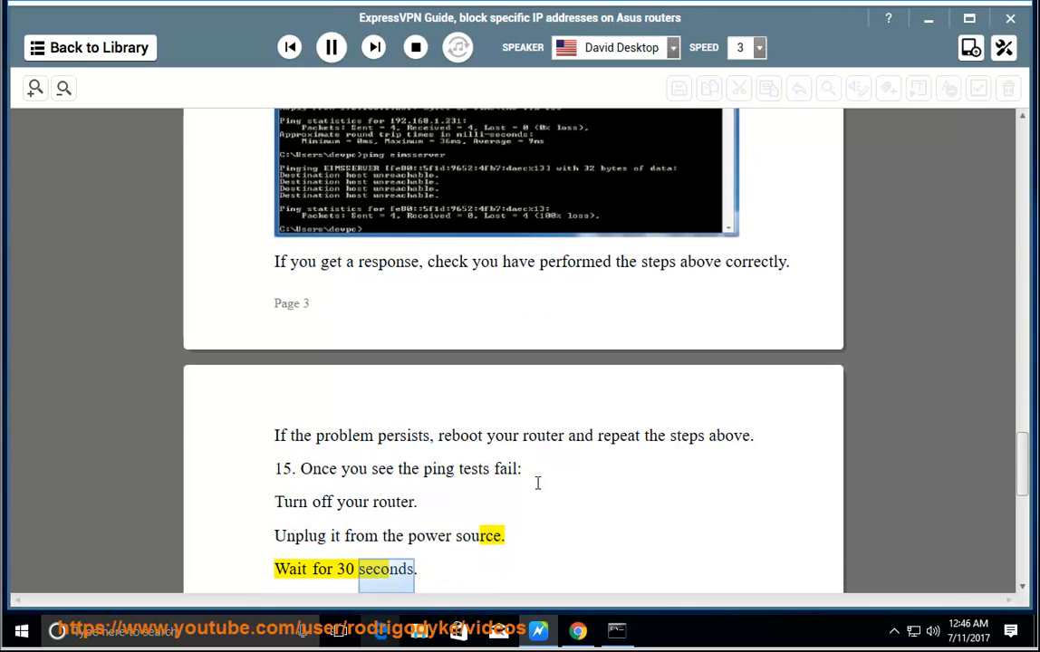
{"action": "scroll", "scroll_direction": "down", "scroll_amount": 3}
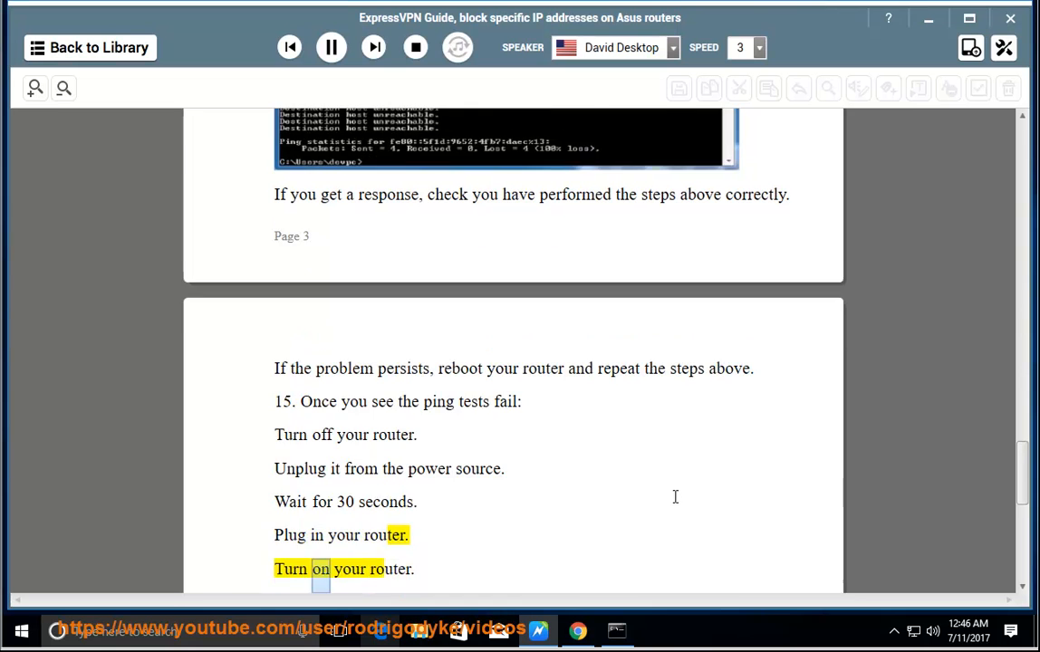